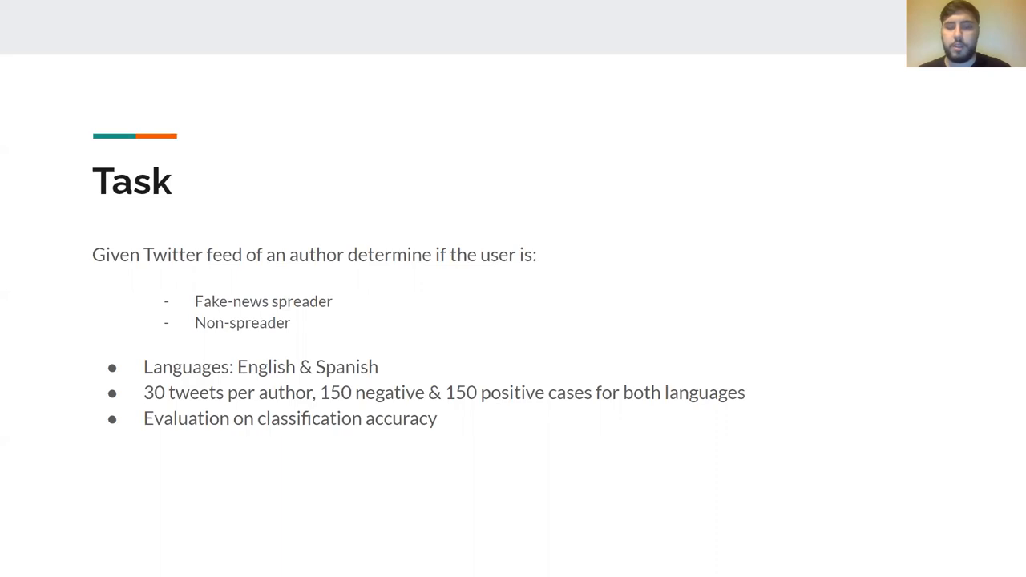
{"action": "key", "text": "Right"}
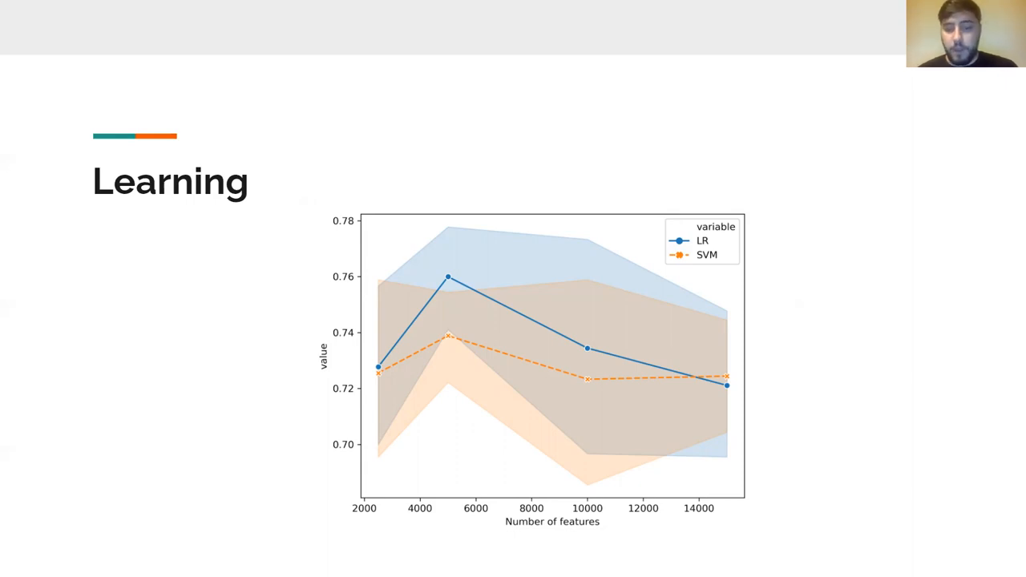
{"action": "key", "text": "Right"}
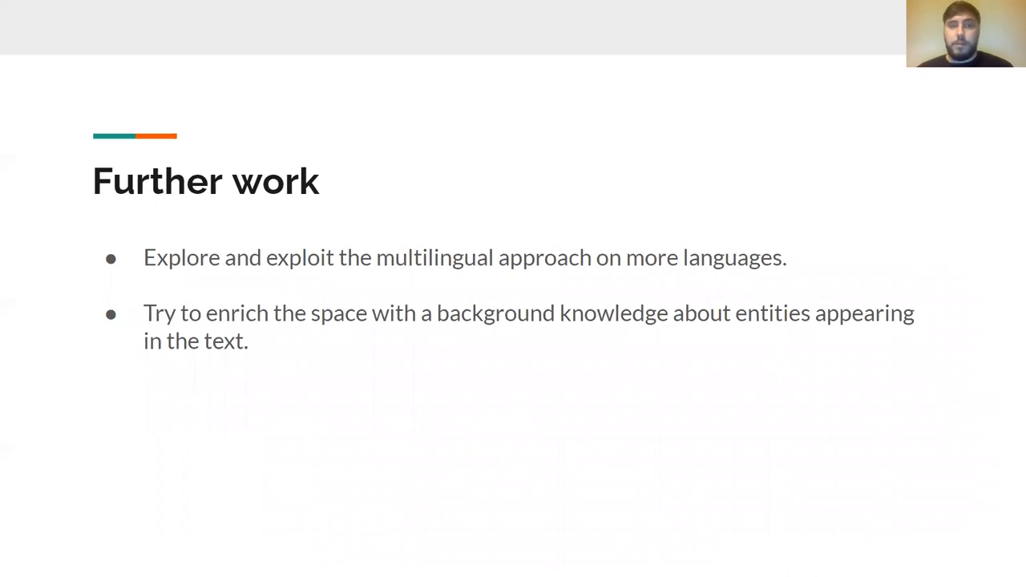